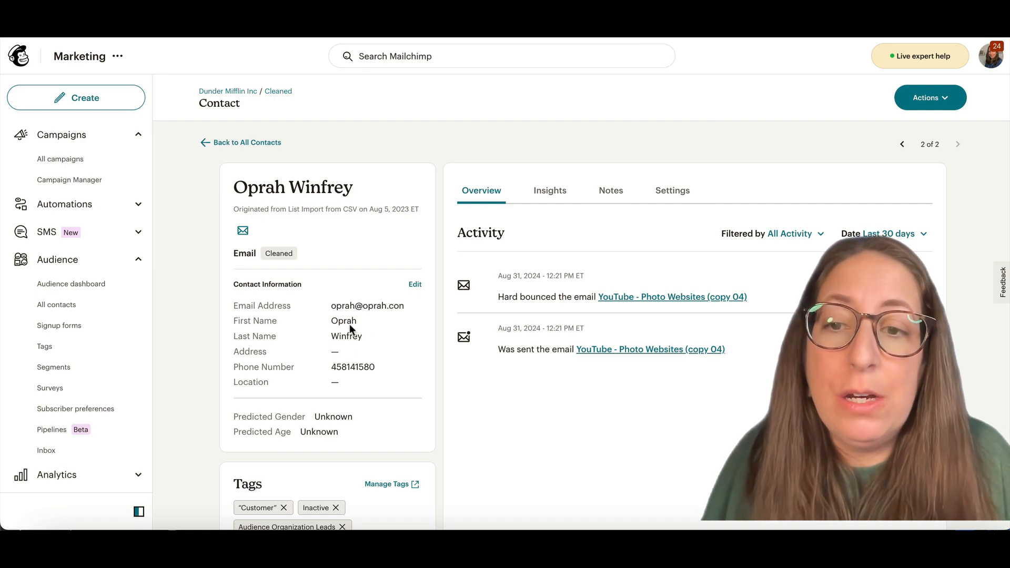
pyautogui.moveTo(390, 341)
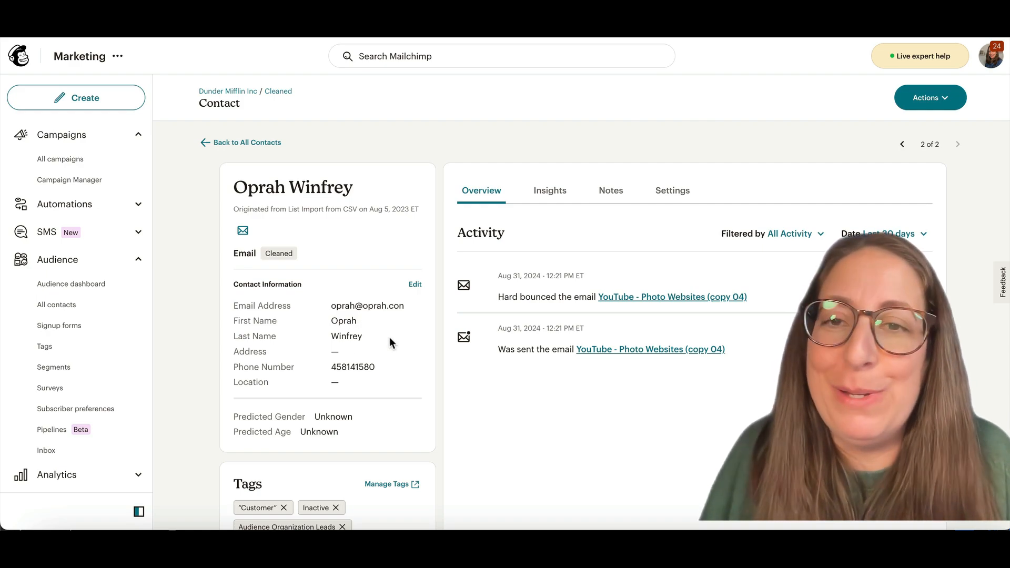
pyautogui.moveTo(407, 321)
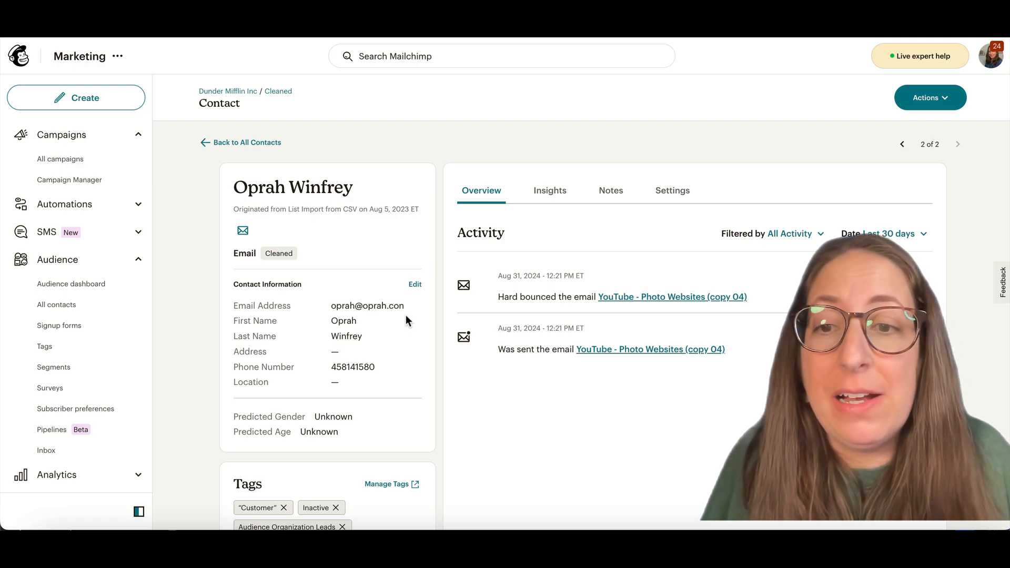
# Start editing Oprah Winfrey's contact information from her contact page
pyautogui.click(415, 284)
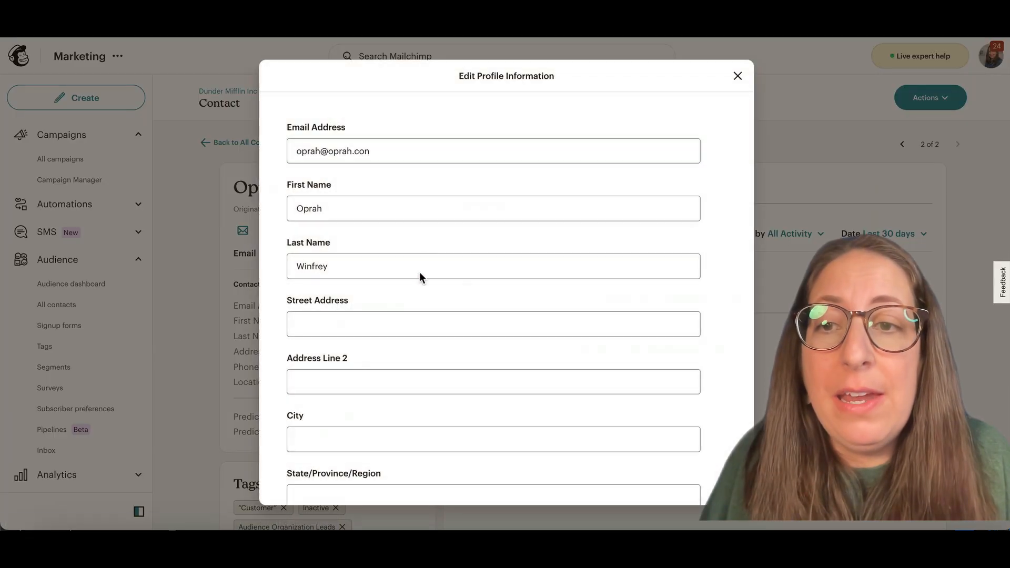
pyautogui.click(492, 151)
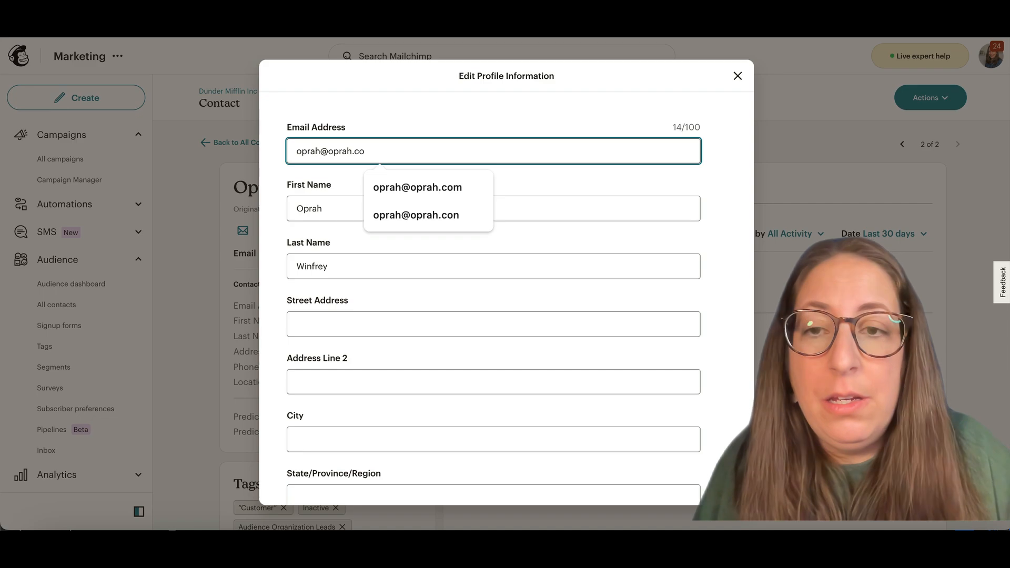
pyautogui.scroll(-3)
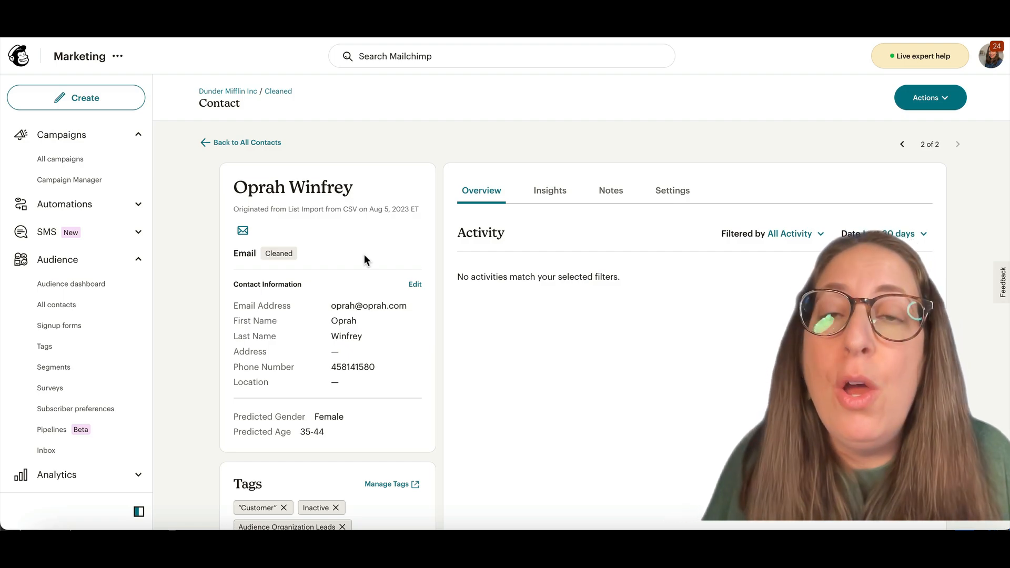
pyautogui.moveTo(71, 283)
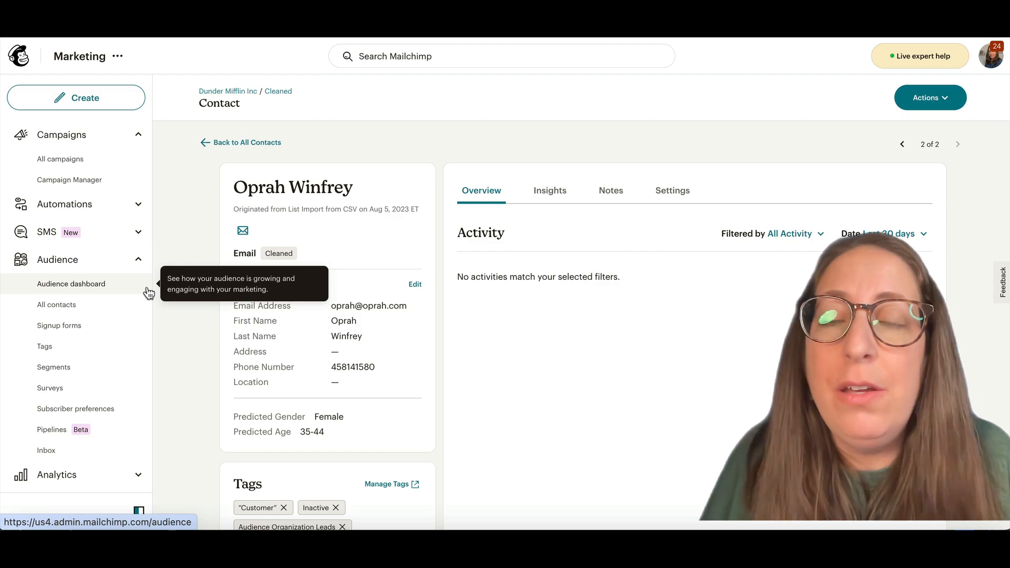
pyautogui.moveTo(59, 325)
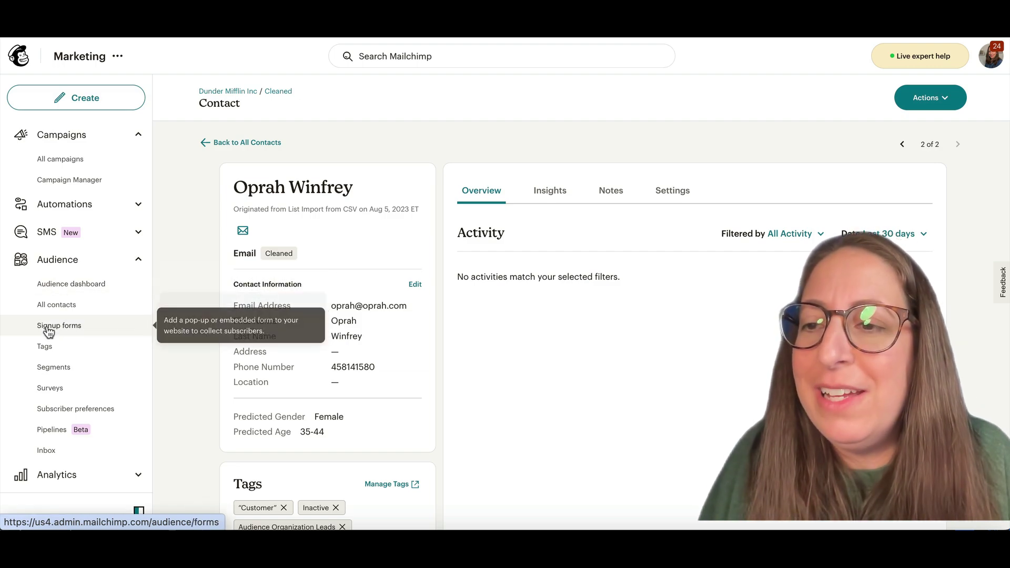
# Go to the Dunder Mifflin Inc audience's signup forms and manage the Form builder form
pyautogui.click(59, 325)
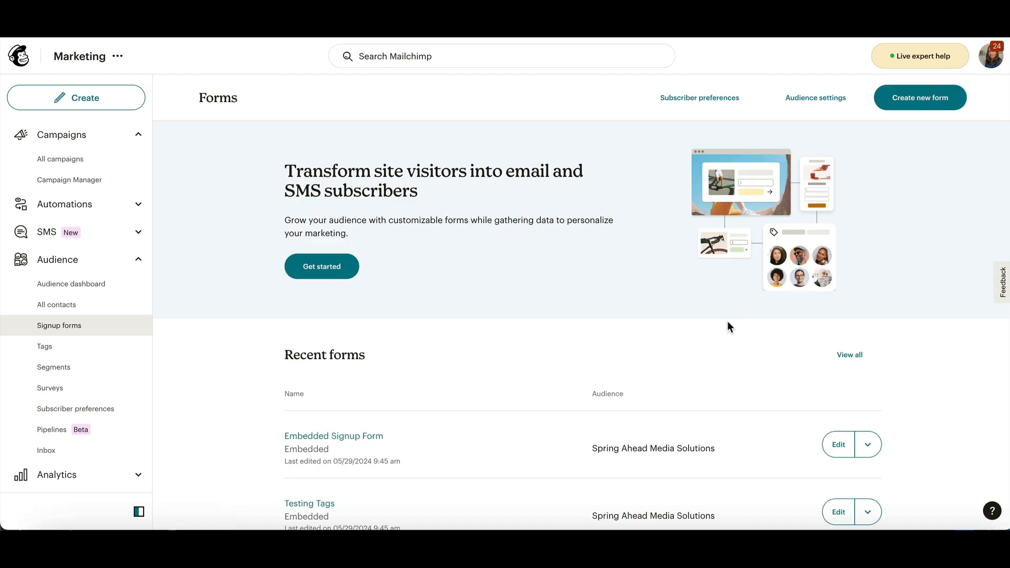
pyautogui.scroll(-3)
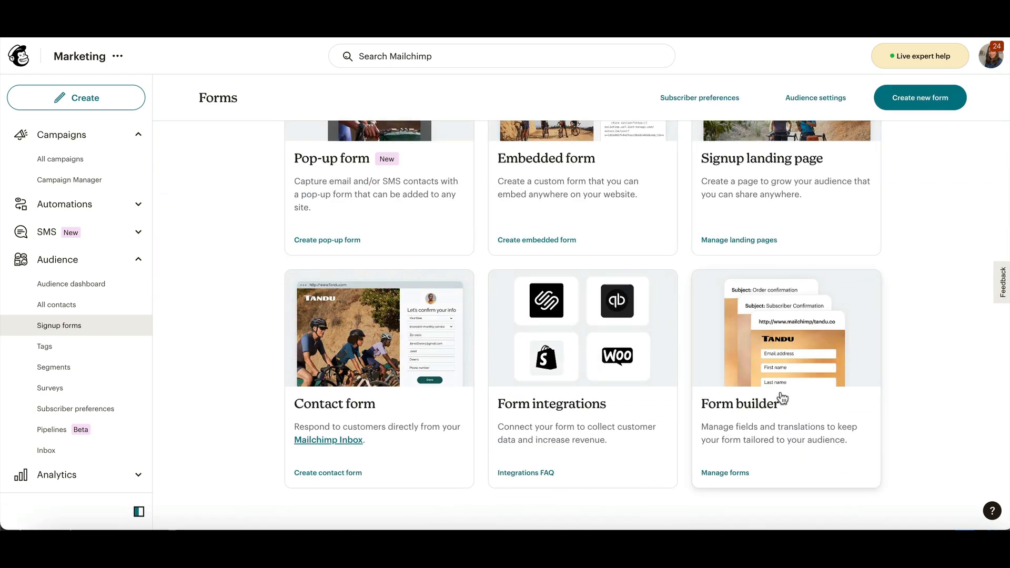
pyautogui.click(724, 473)
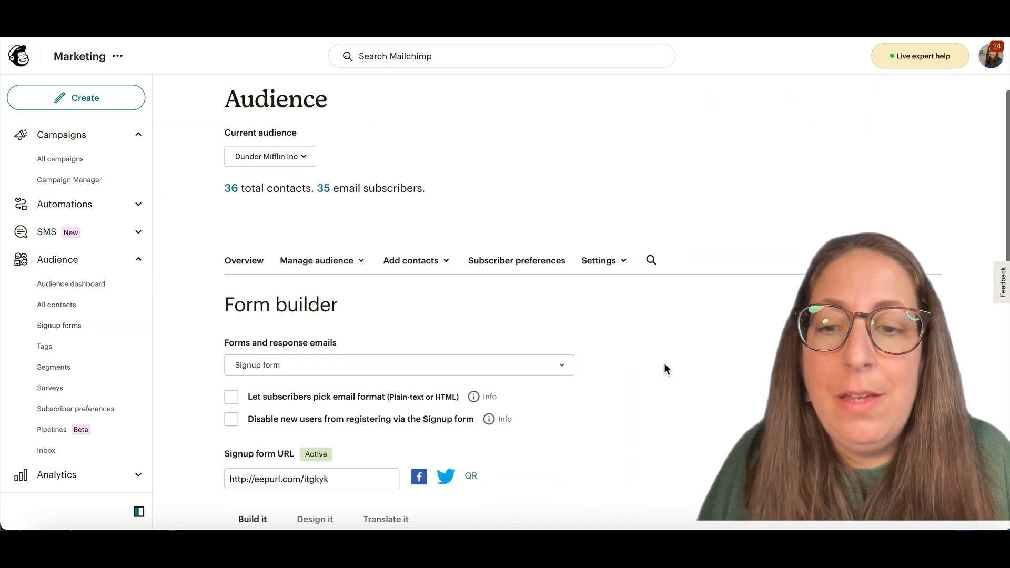
# From the Design it view, follow the Signup form URL to the live hosted form
pyautogui.scroll(-3)
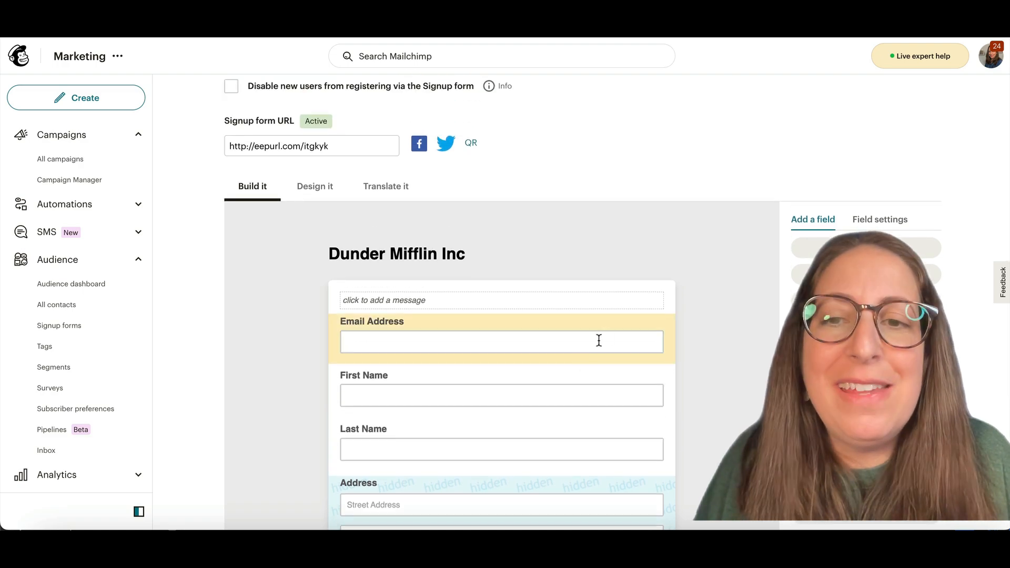
pyautogui.click(315, 186)
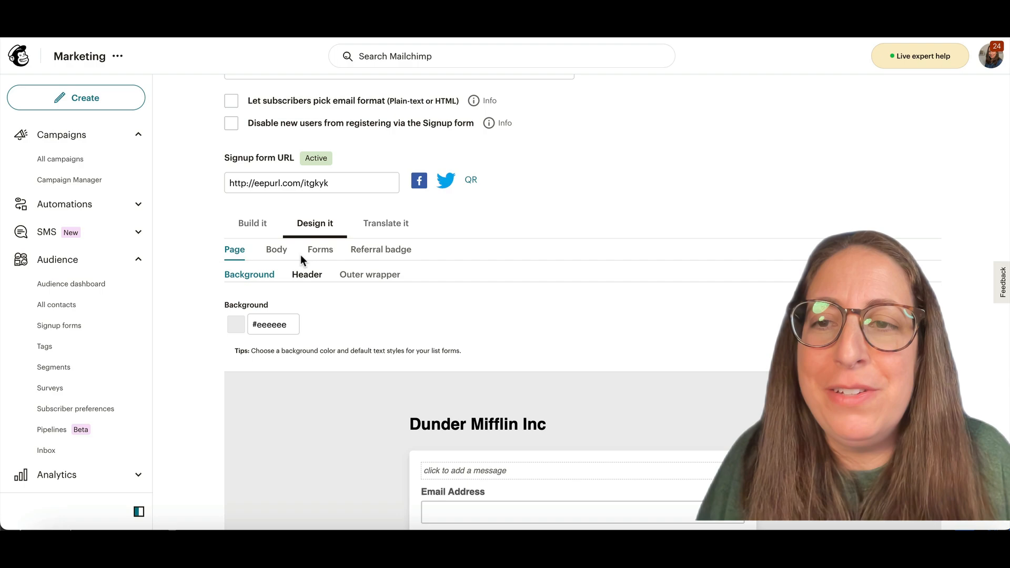
pyautogui.click(312, 182)
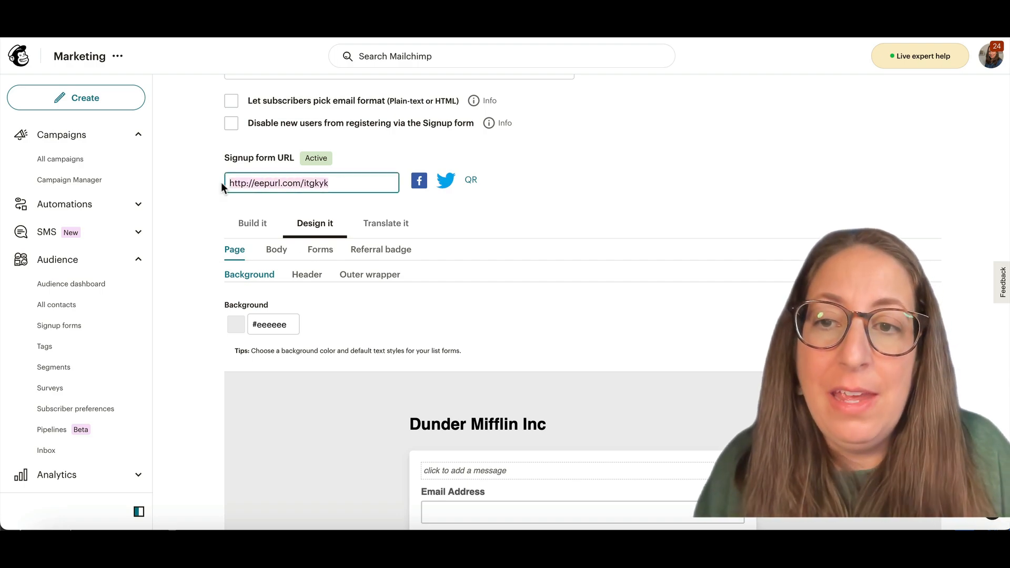
pyautogui.click(252, 223)
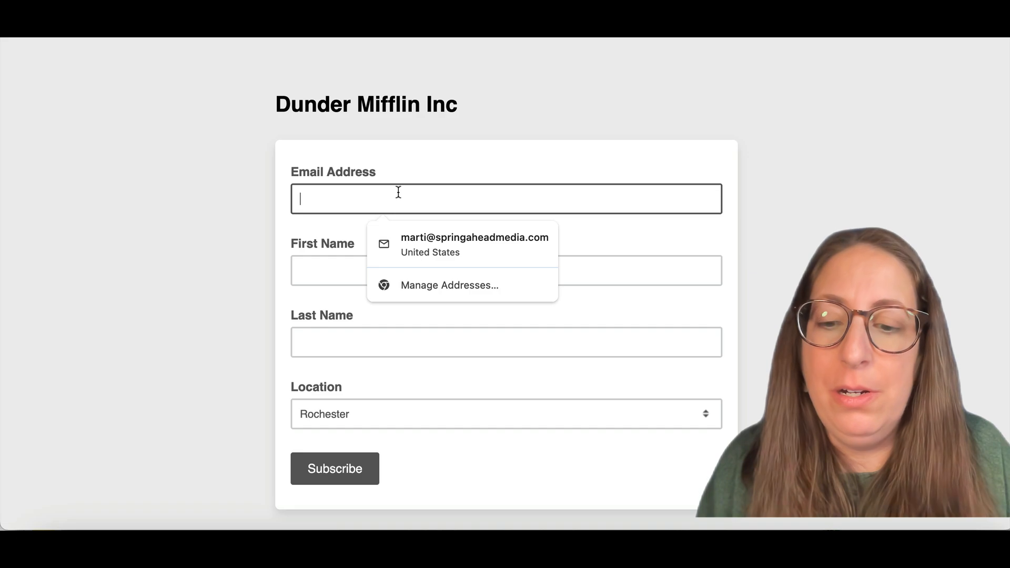
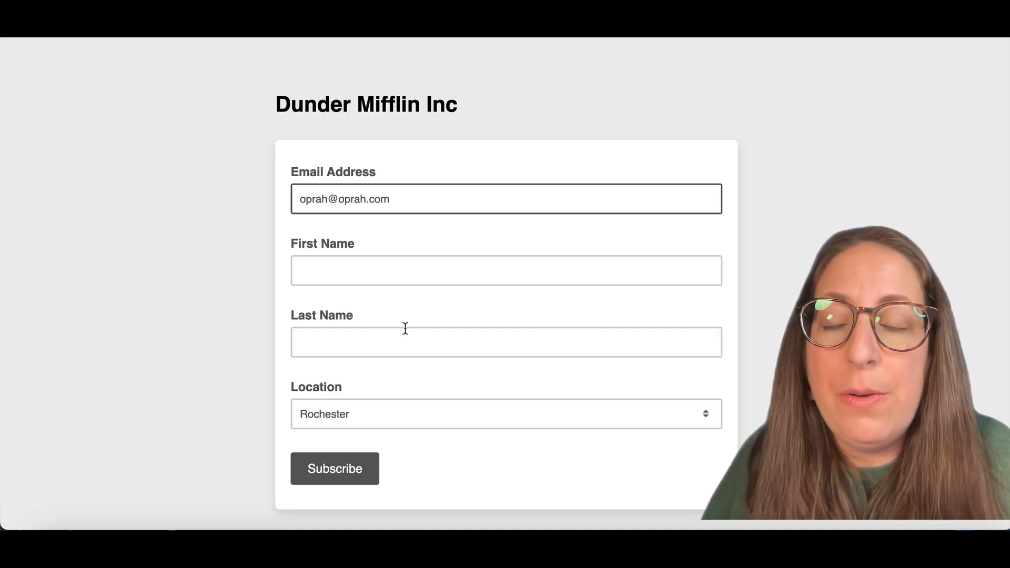
pyautogui.moveTo(404, 211)
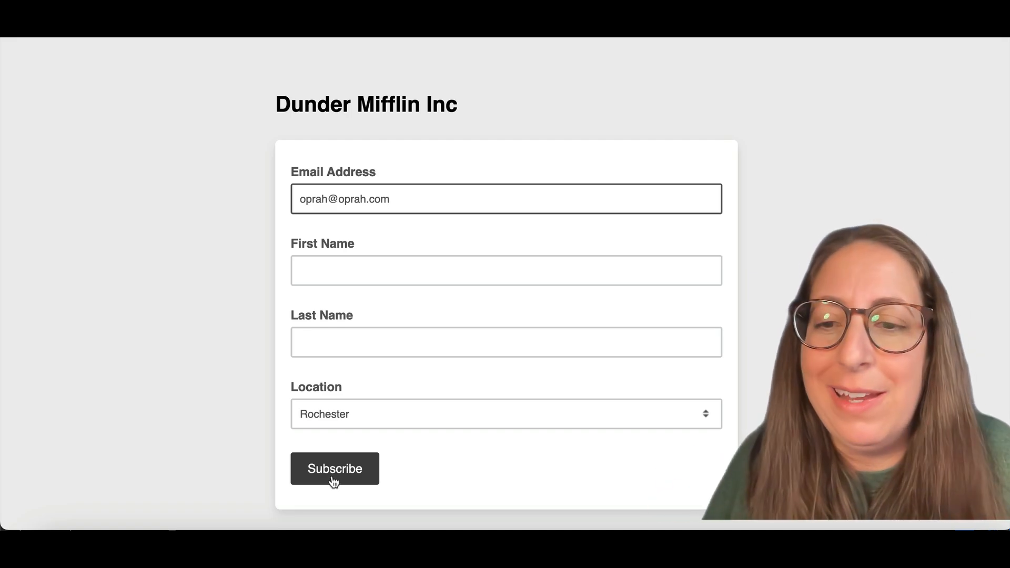
pyautogui.write('Oprah')
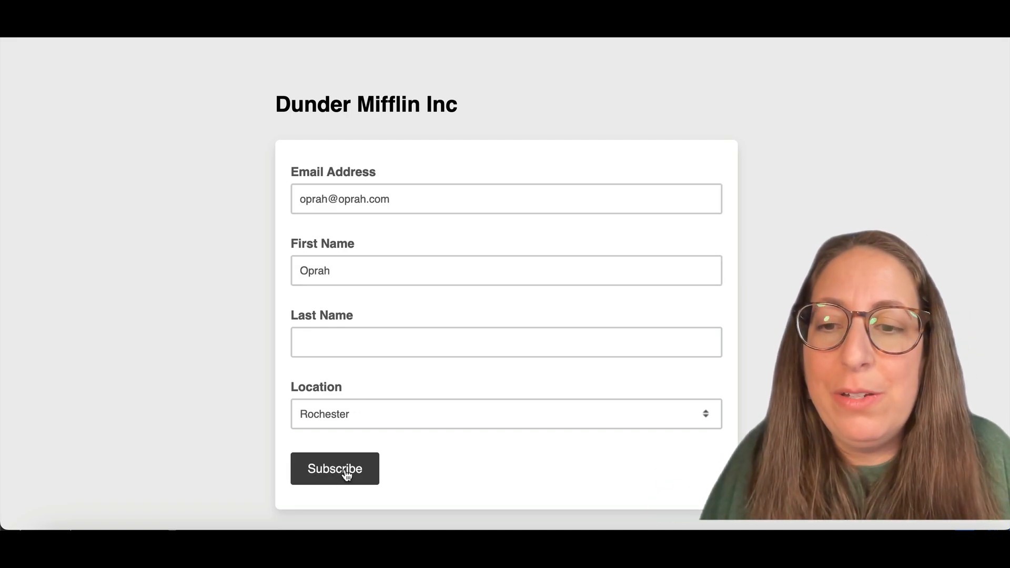
pyautogui.click(335, 469)
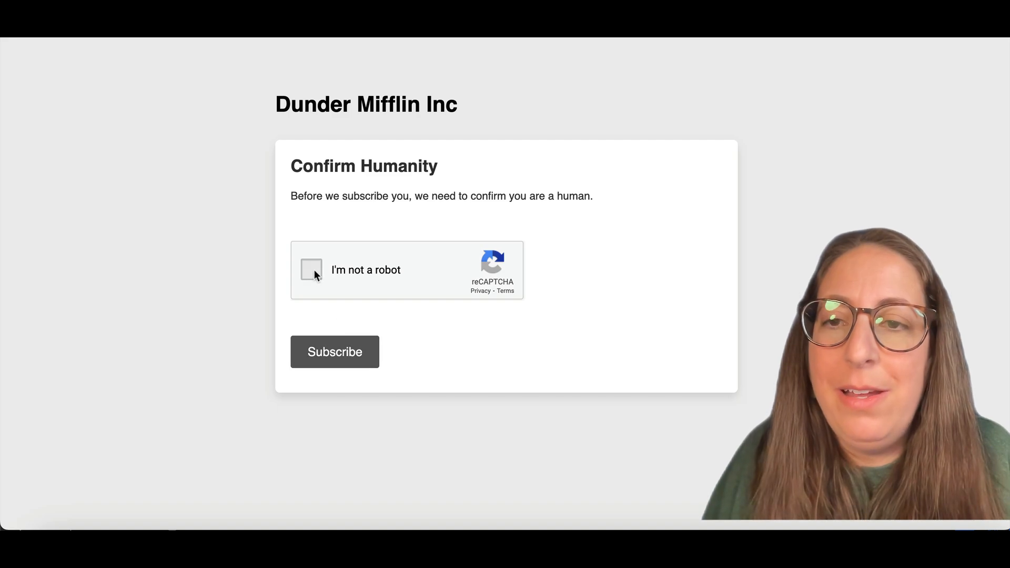
pyautogui.click(335, 351)
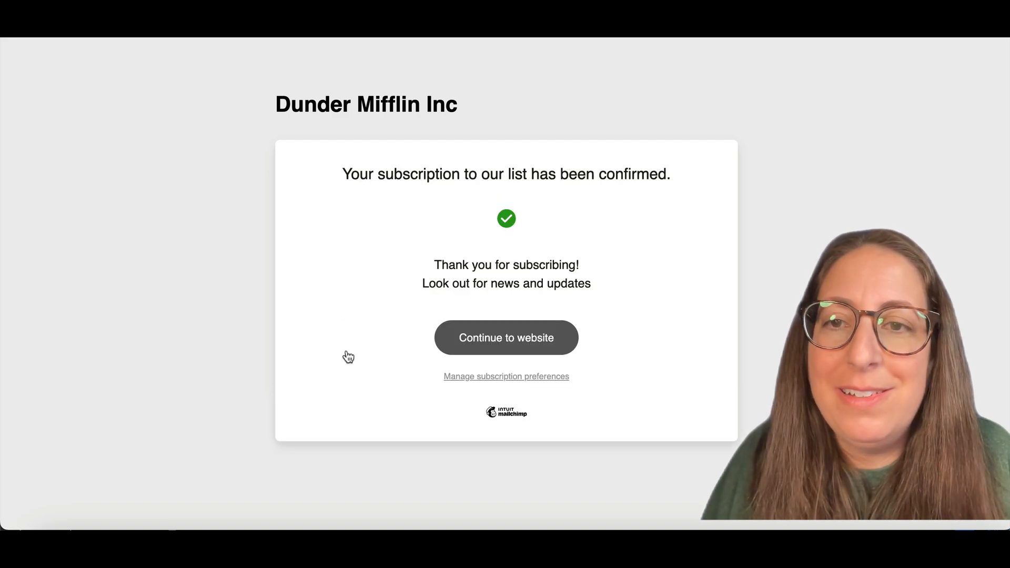